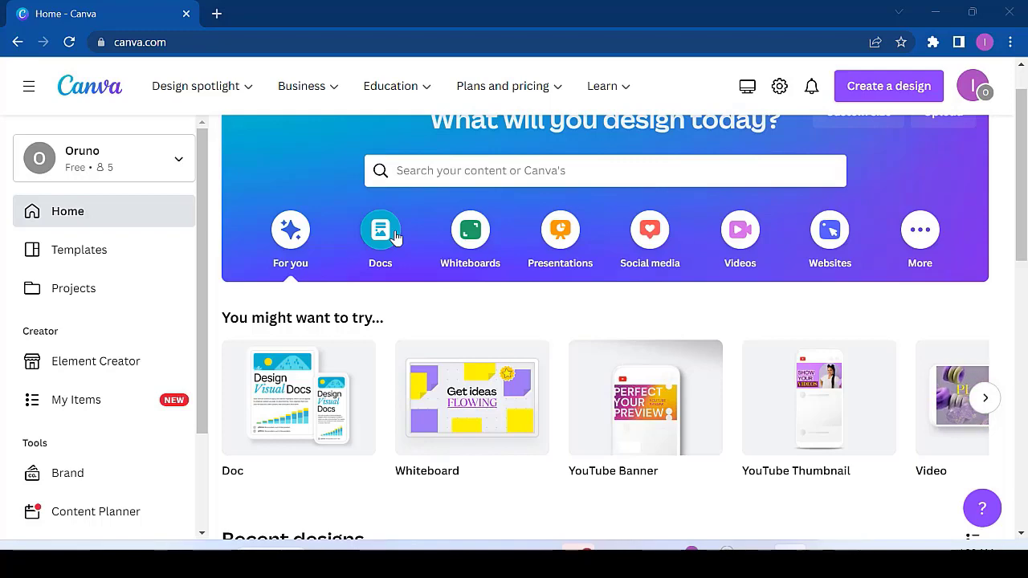
- Start a new blank Doc from the Docs category on the Canva home page
left_click(379, 233)
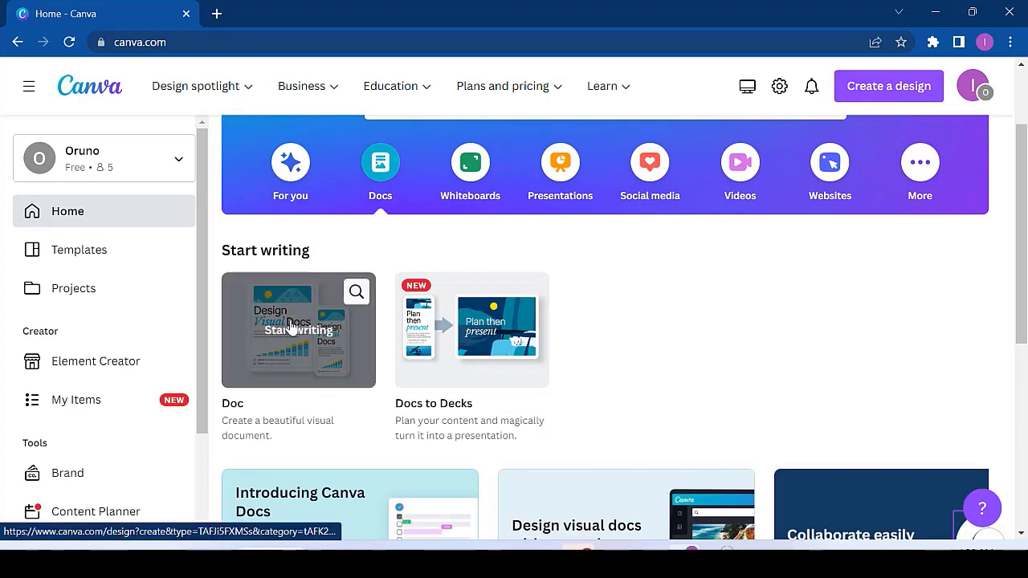
left_click(299, 329)
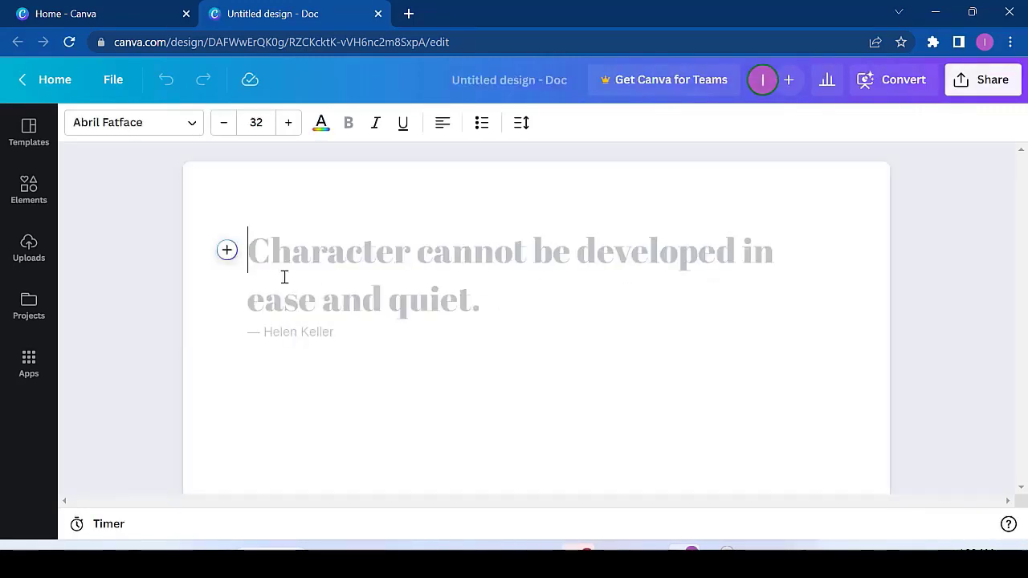
- Write the heading 'Hi Everyone' on the Doc's first line
type("H")
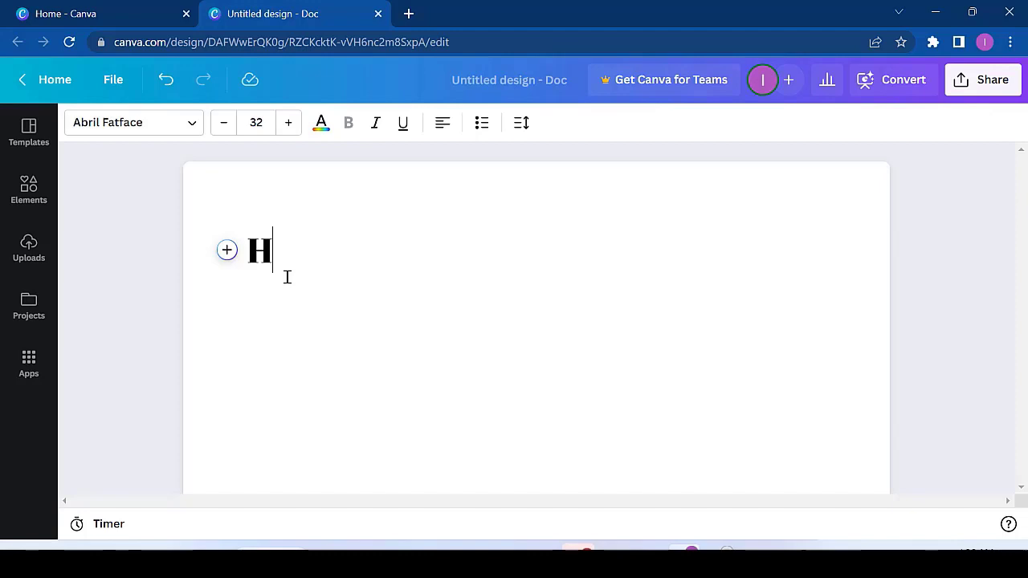
type("i Everyone")
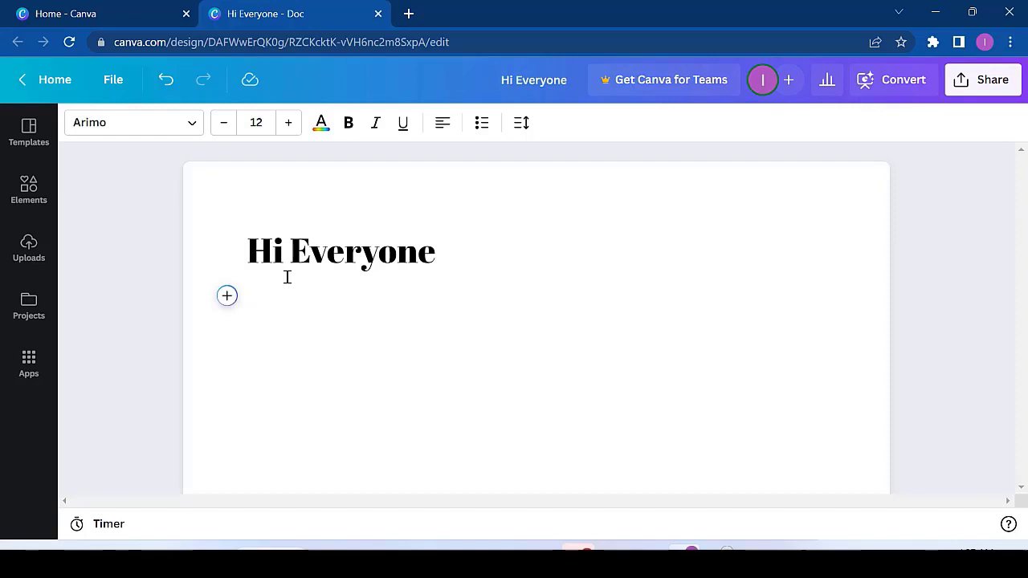
mouse_move(16, 121)
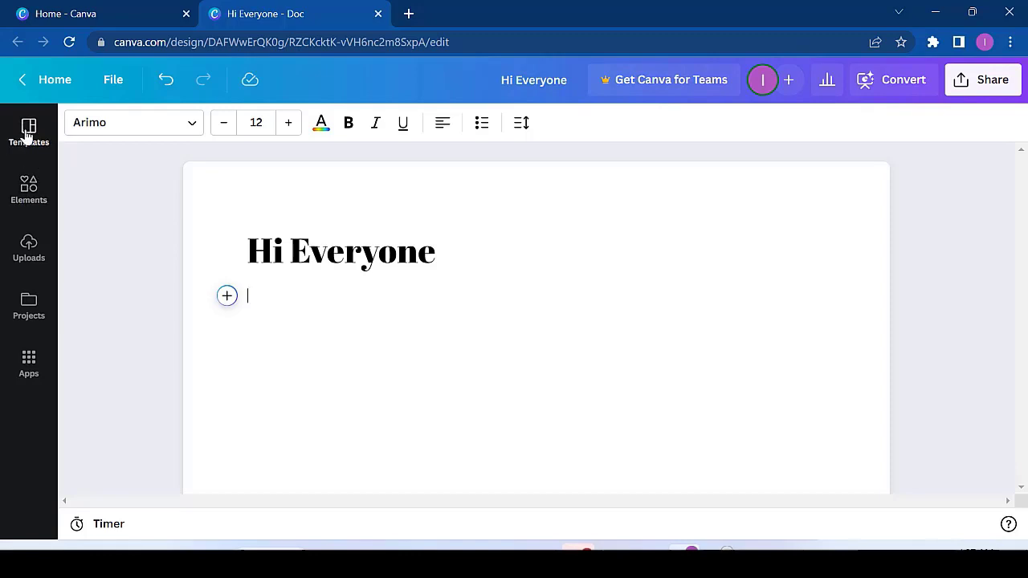
left_click(29, 131)
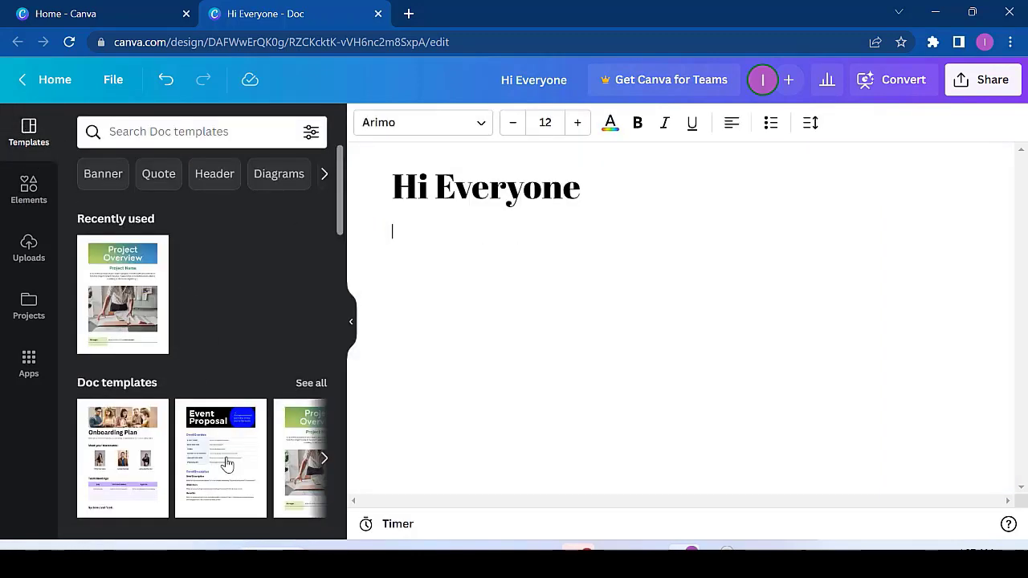
scroll("down", 3)
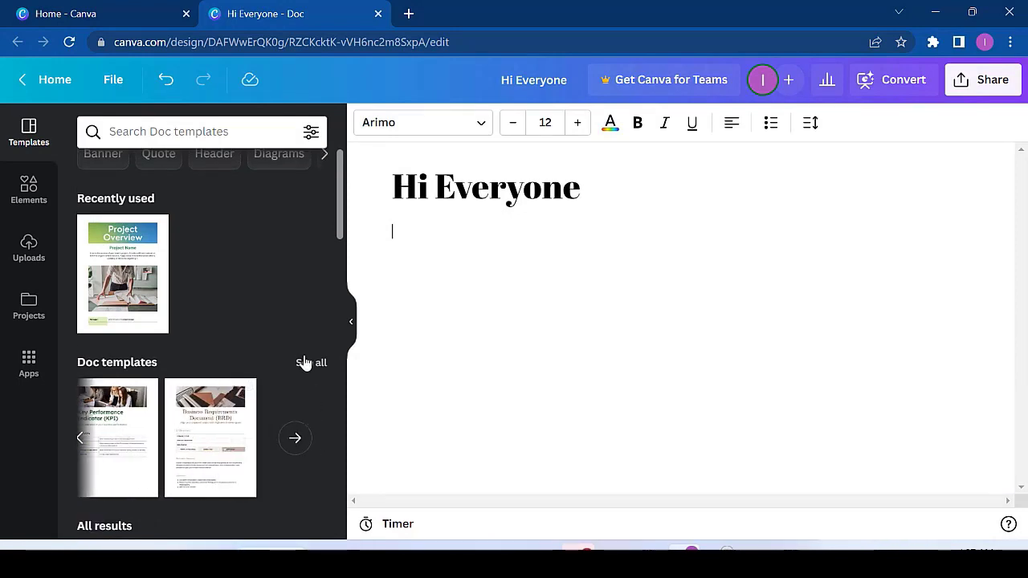
left_click(311, 363)
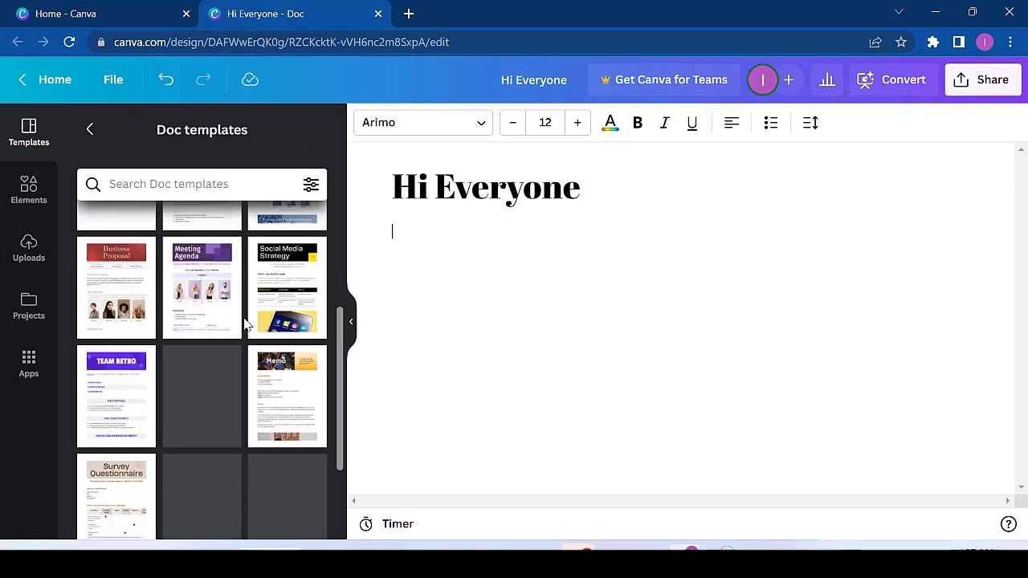
scroll("down", 3)
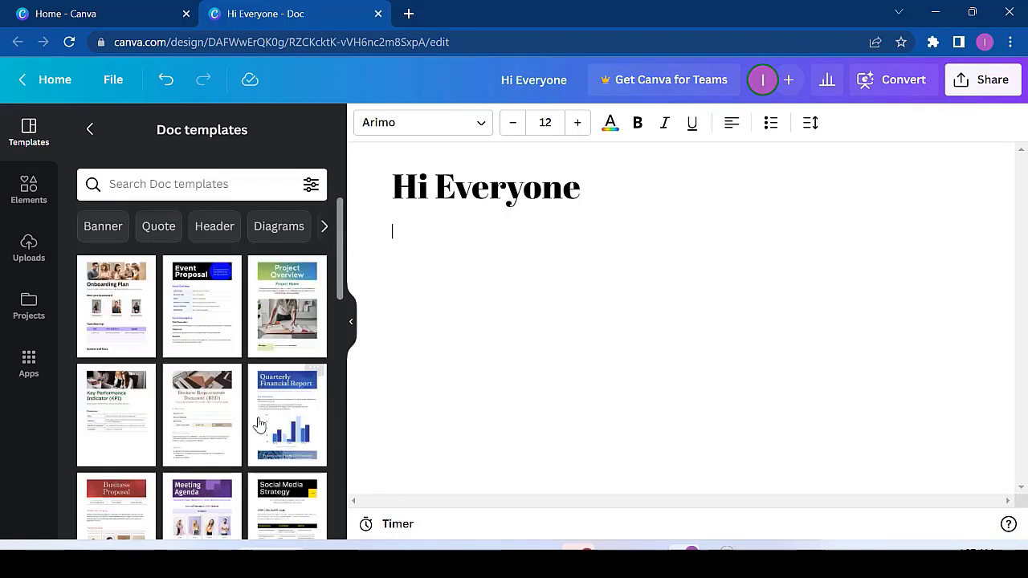
mouse_move(193, 322)
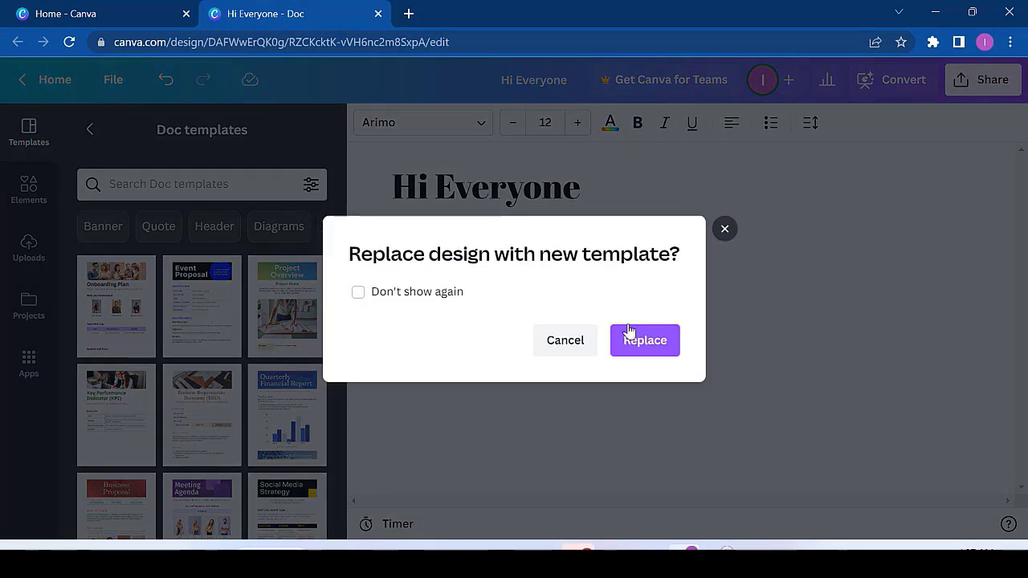
left_click(644, 341)
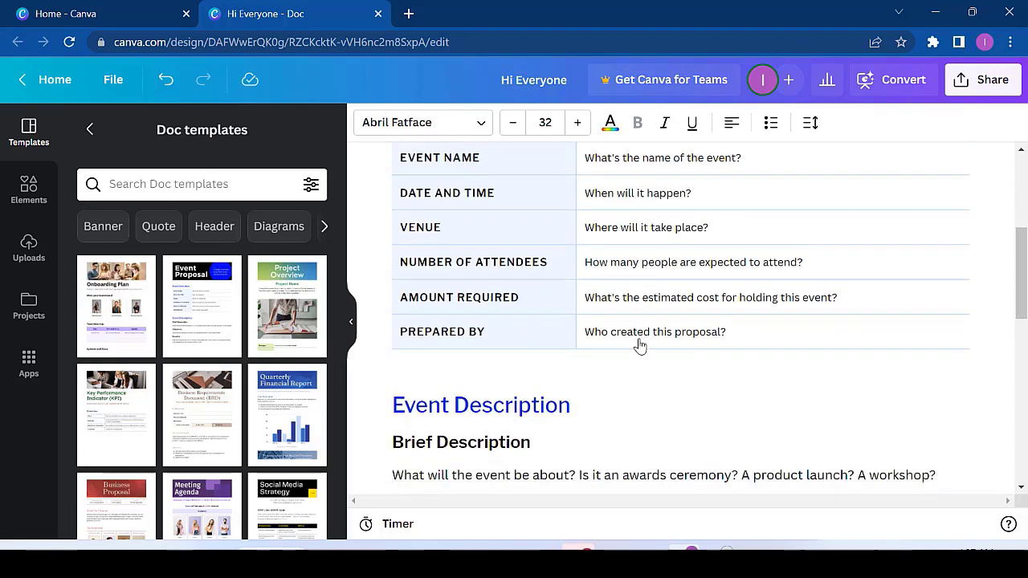
left_click(164, 80)
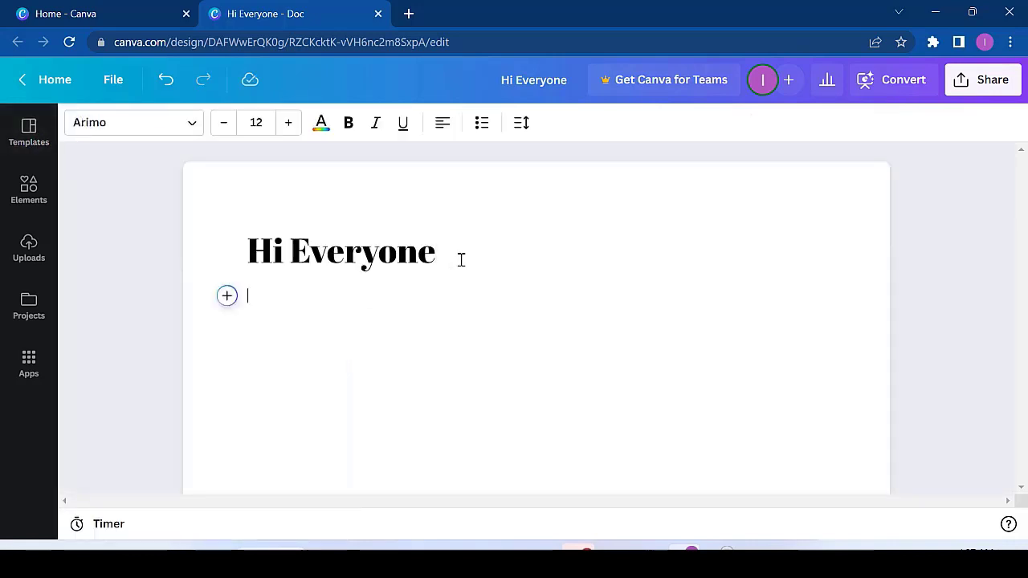
mouse_move(227, 296)
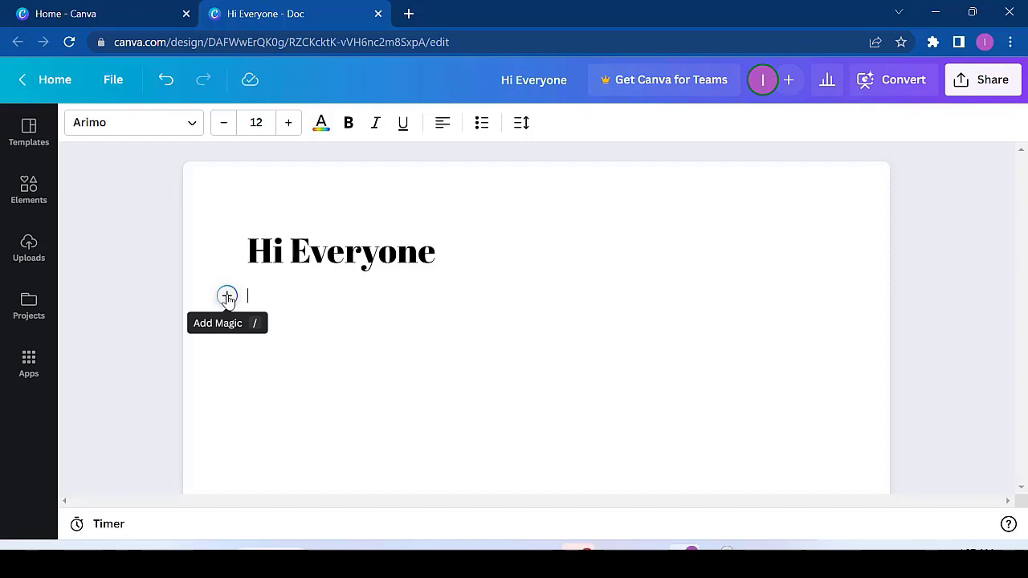
- Insert an Embed block under the heading, then switch to the Power BI Pie Day report
left_click(227, 295)
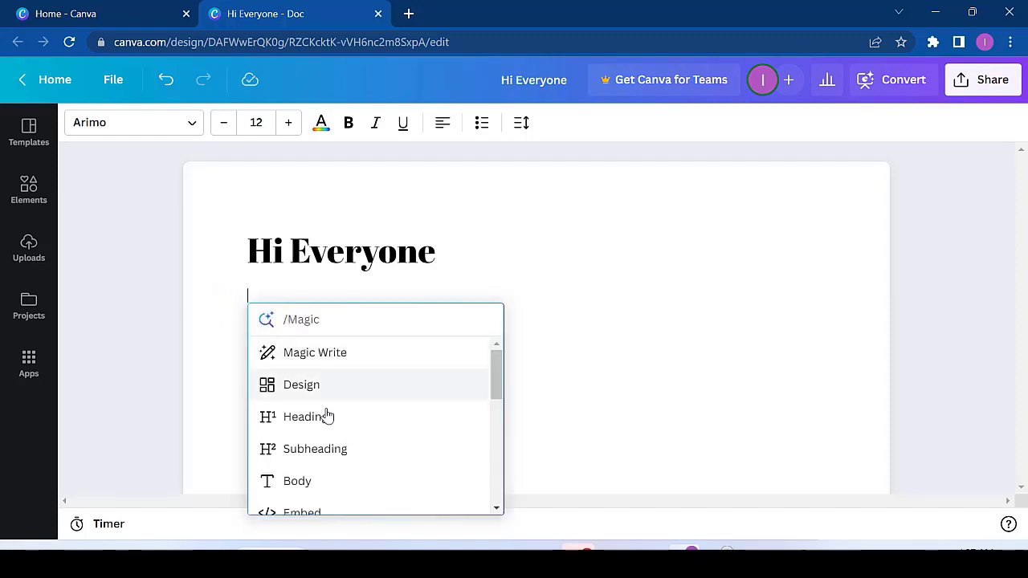
scroll("down", 3)
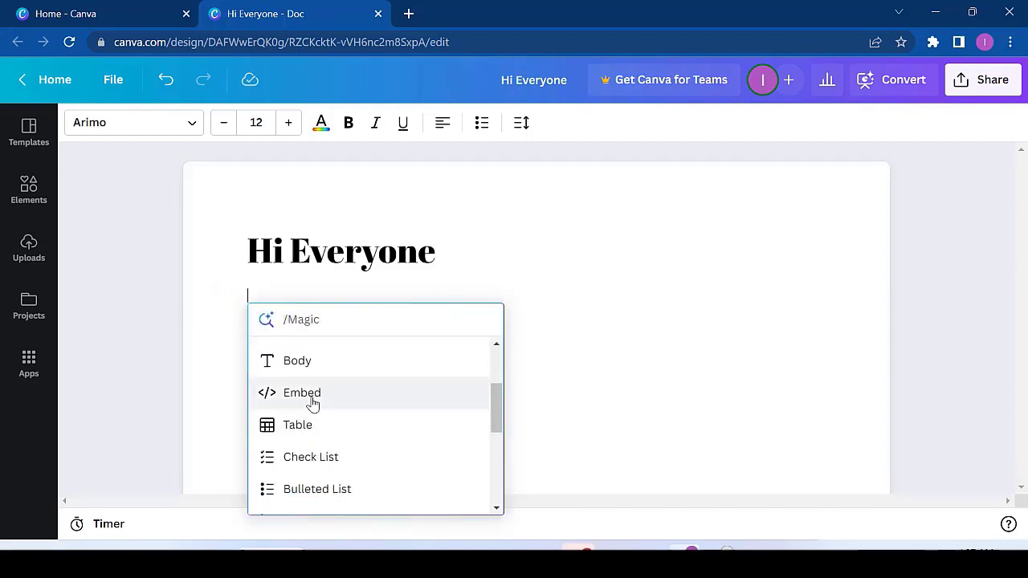
left_click(302, 392)
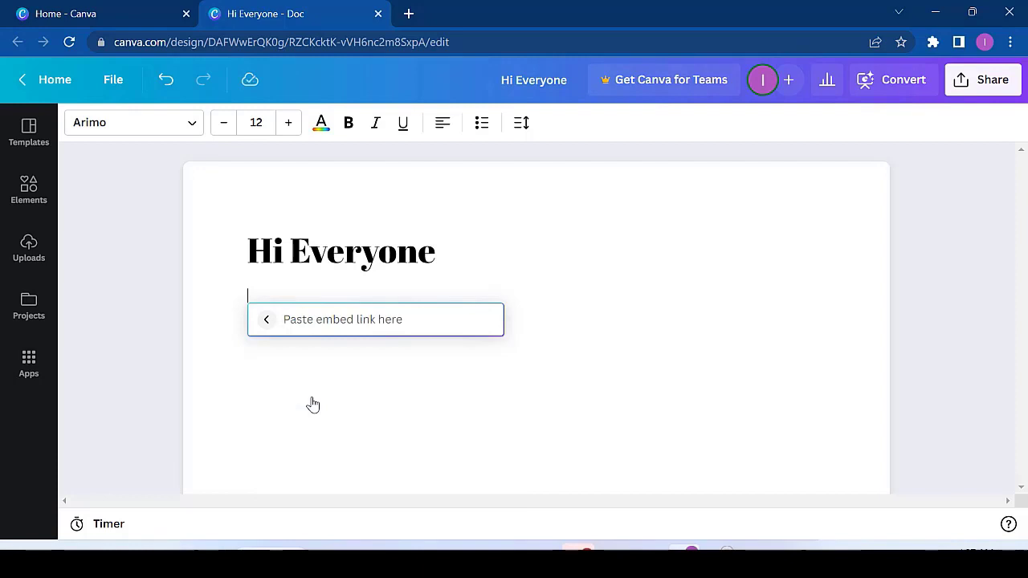
mouse_move(626, 447)
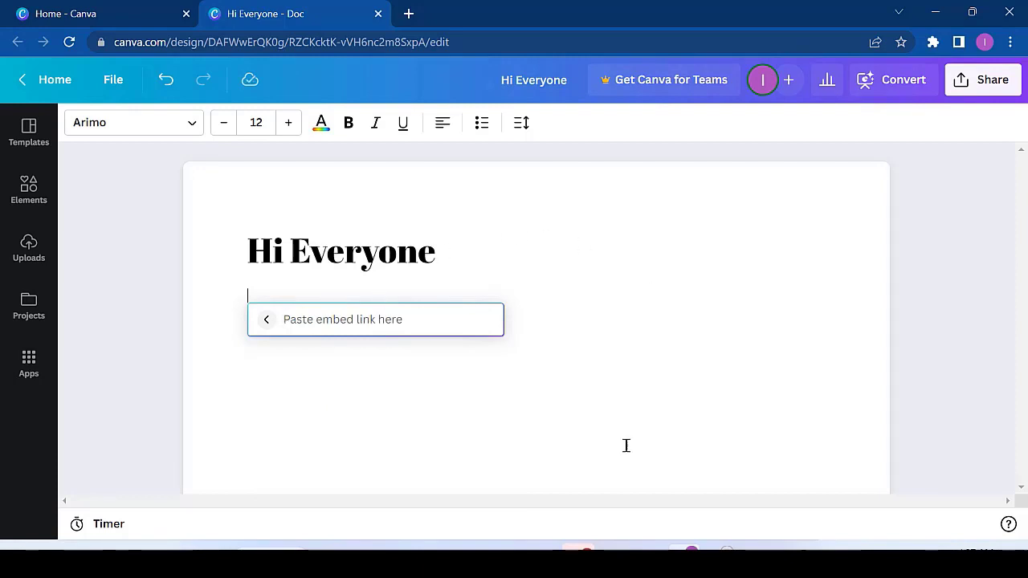
left_click(103, 13)
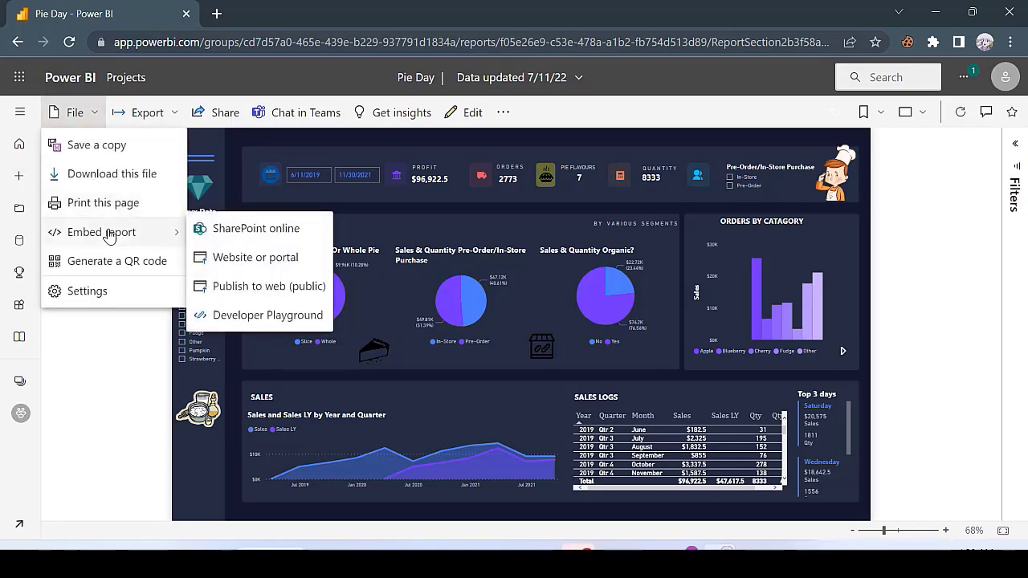
mouse_move(251, 291)
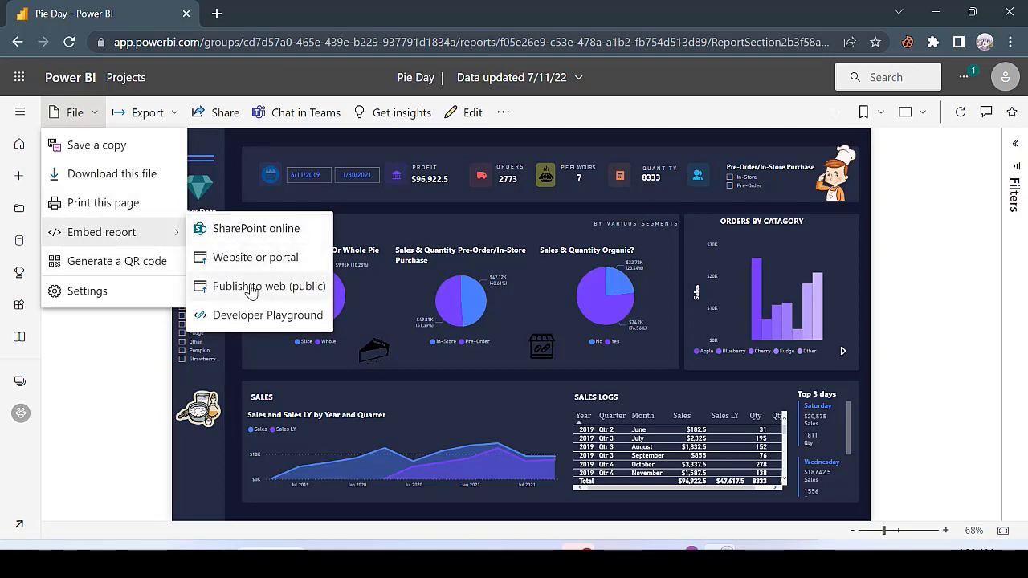
mouse_move(257, 290)
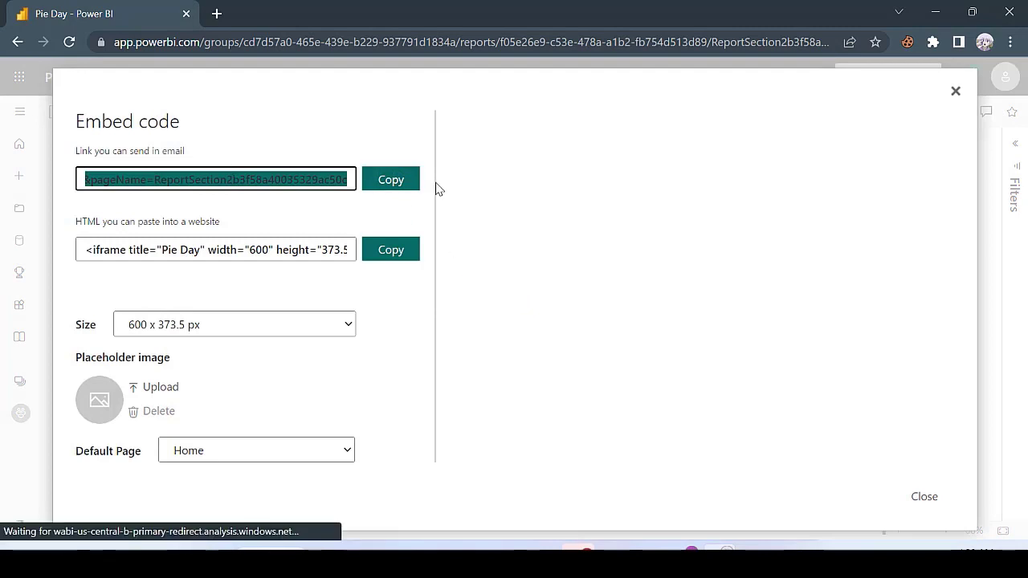
- Copy the Pie Day report's public Publish-to-web link
left_click(391, 180)
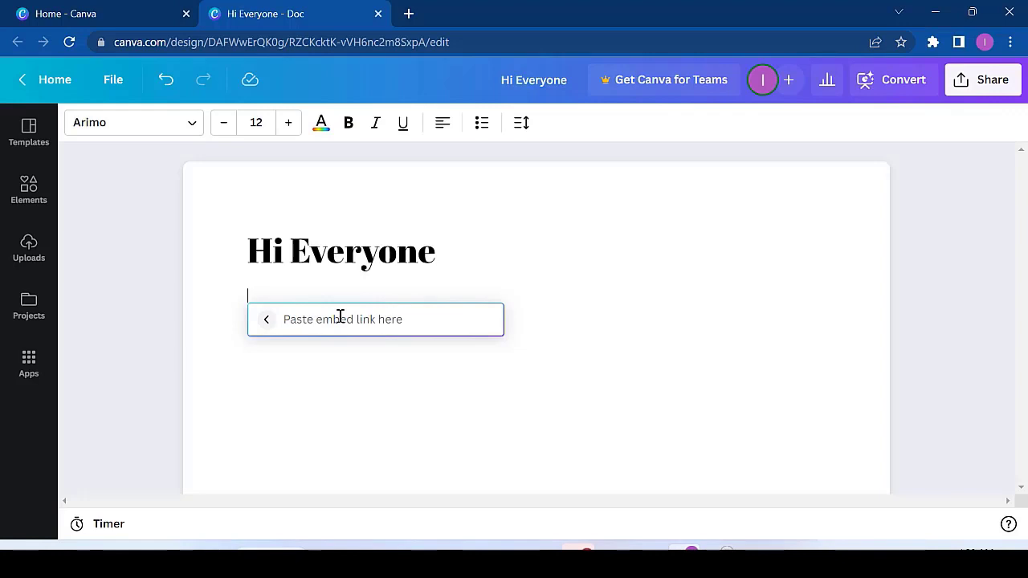
- Paste the Power BI link into the embed and zoom the dashboard down to 20%
type("ortSection2b3f58a40035329ac50d")
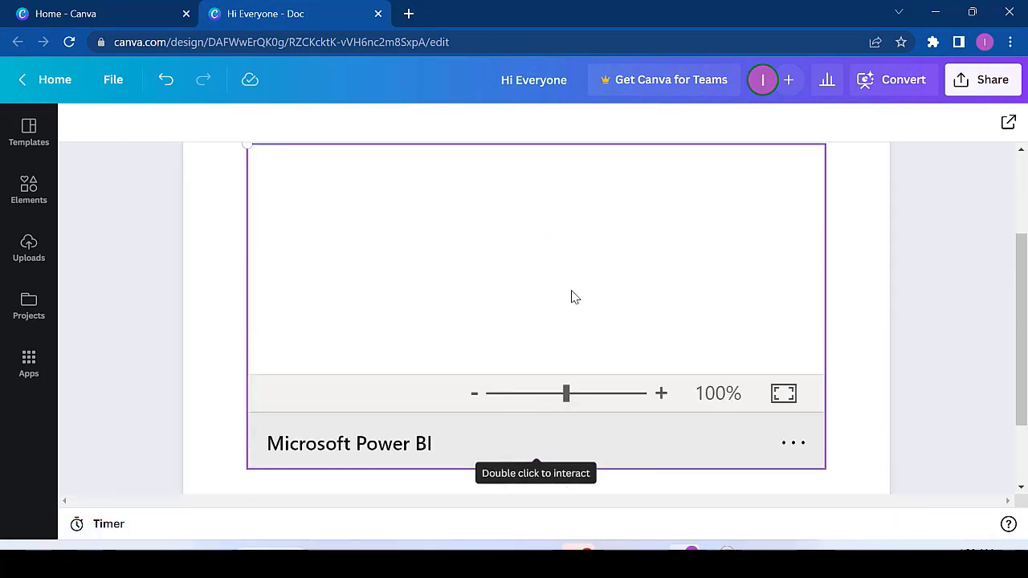
left_click_drag(565, 392, 495, 392)
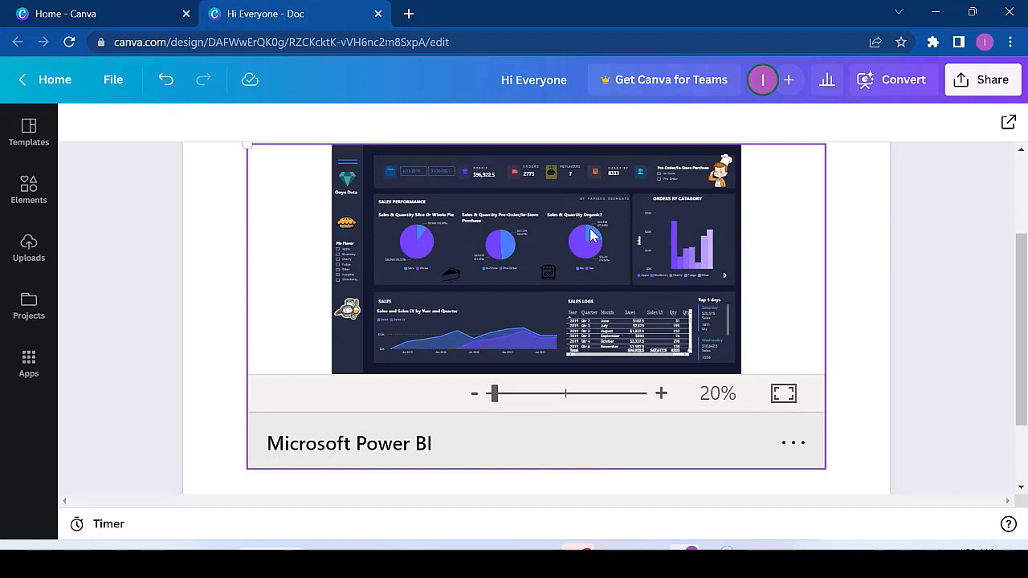
mouse_move(672, 405)
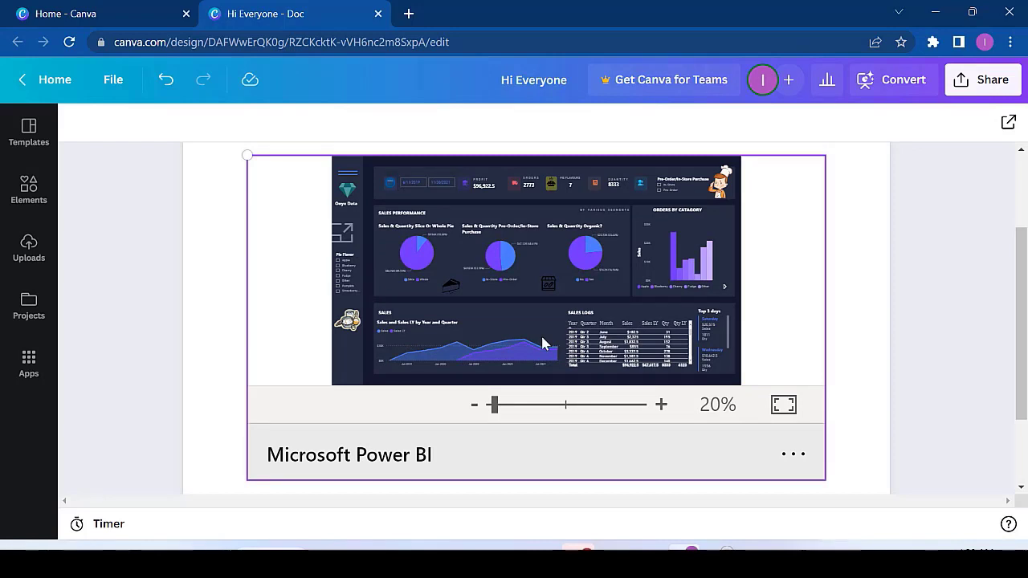
mouse_move(453, 248)
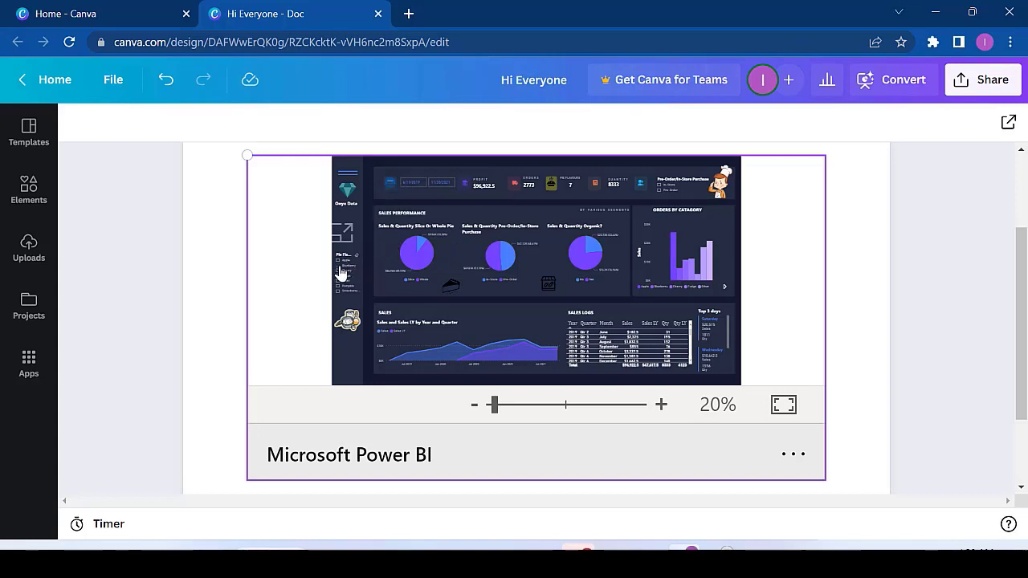
mouse_move(341, 293)
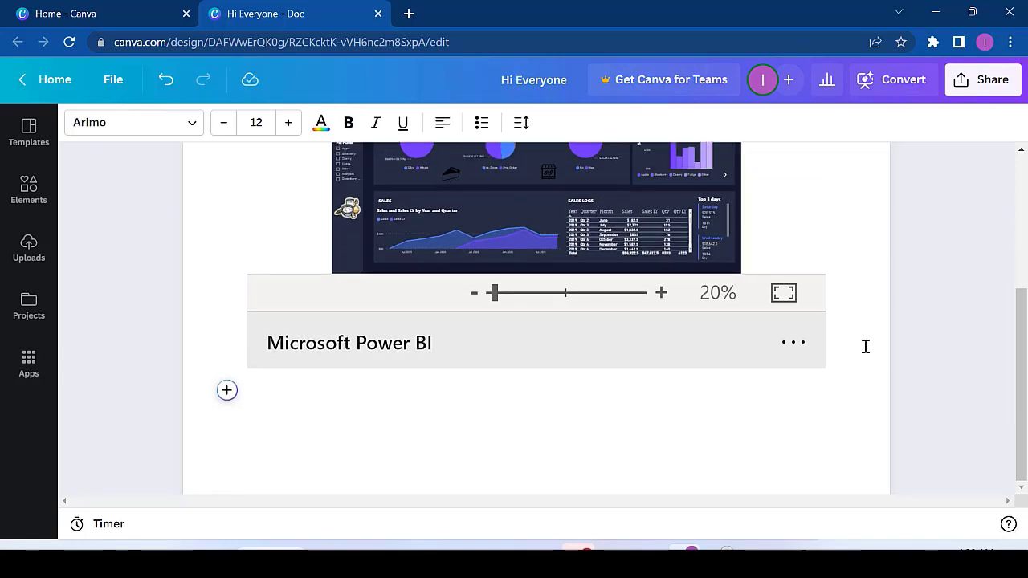
mouse_move(439, 419)
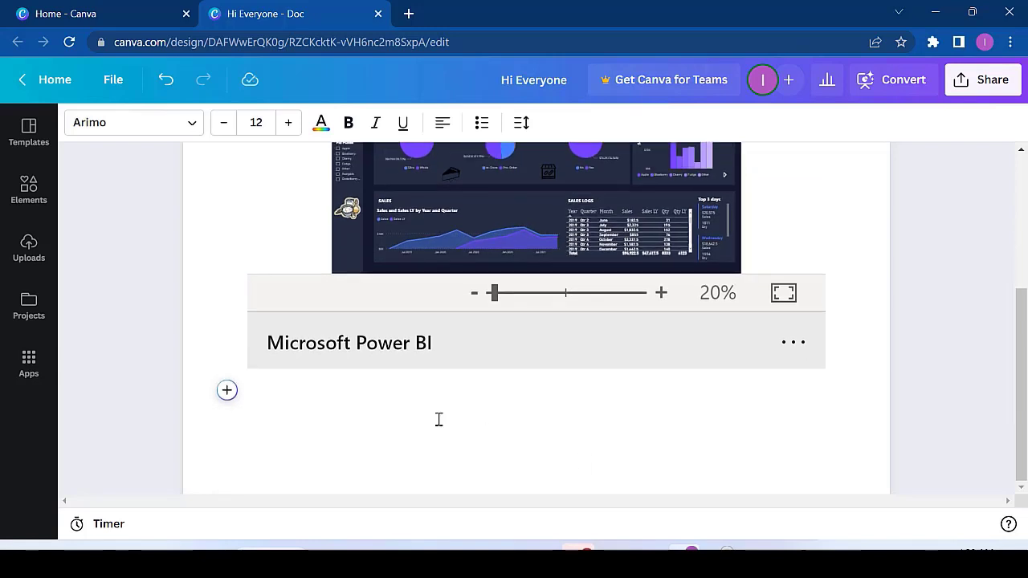
mouse_move(244, 379)
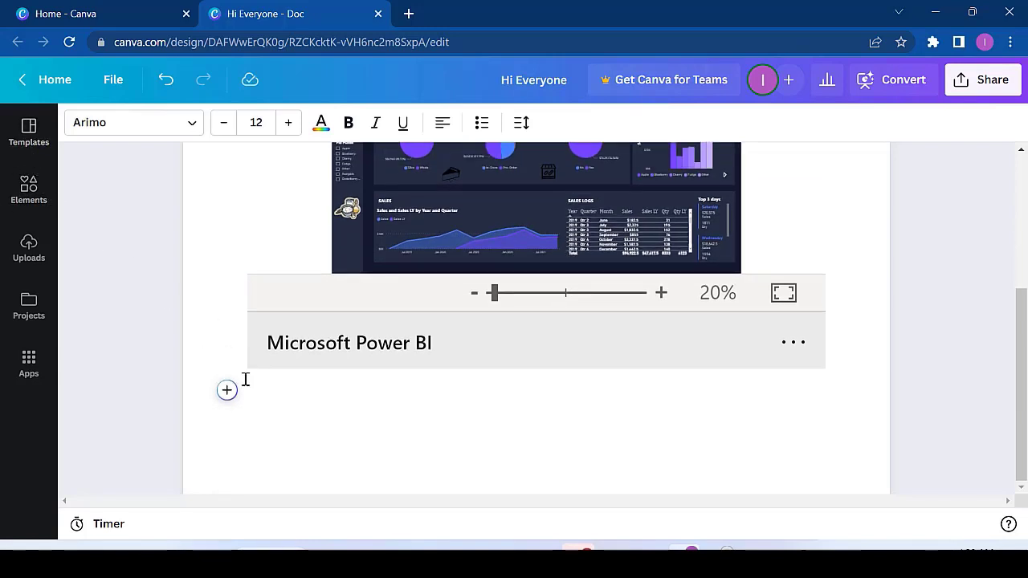